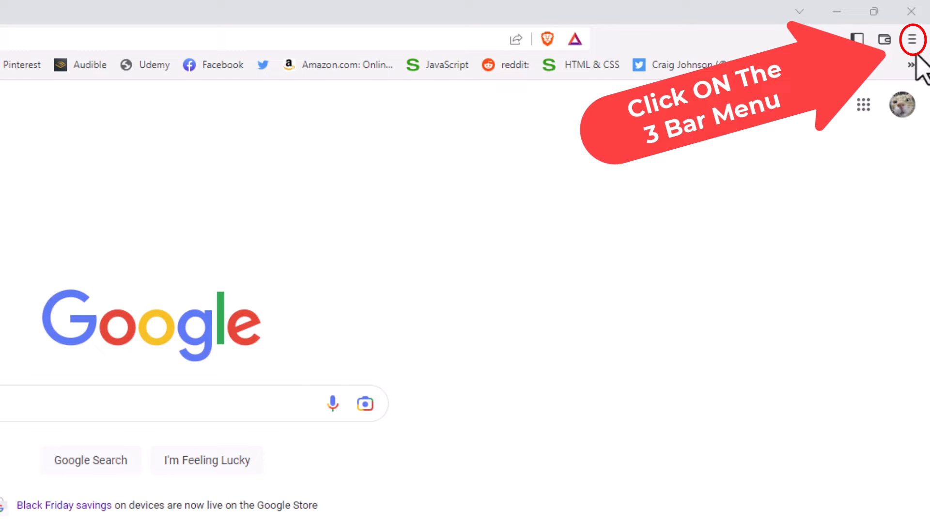
- Reach the Settings page from the three-bar main menu
click(913, 39)
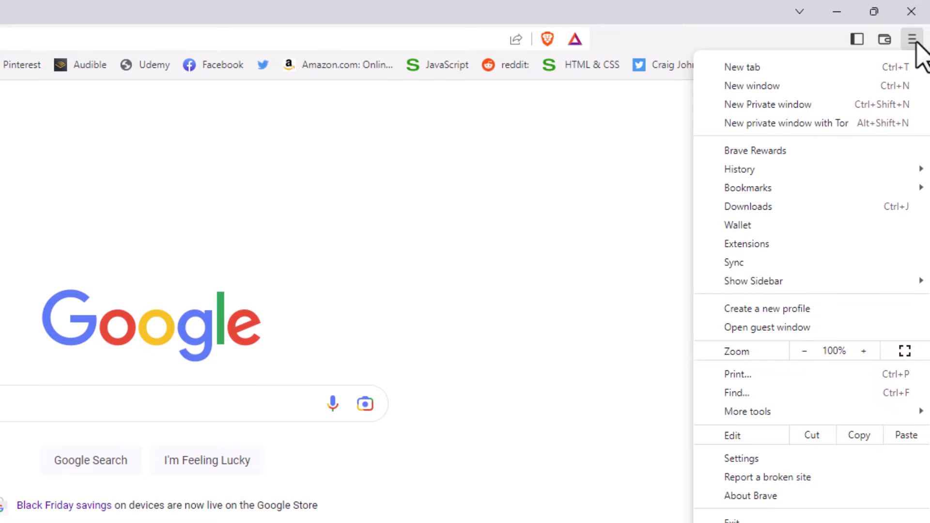
mouse_move(813, 409)
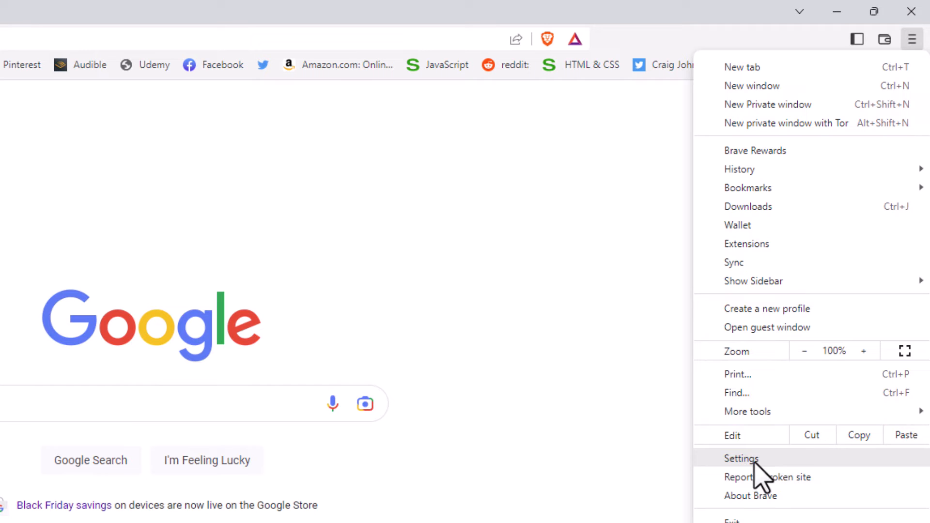
click(743, 459)
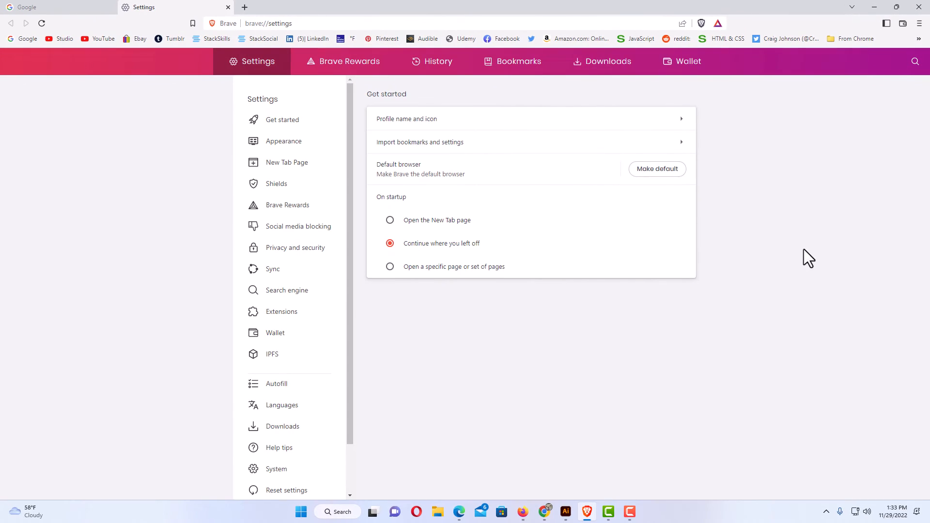
mouse_move(592, 117)
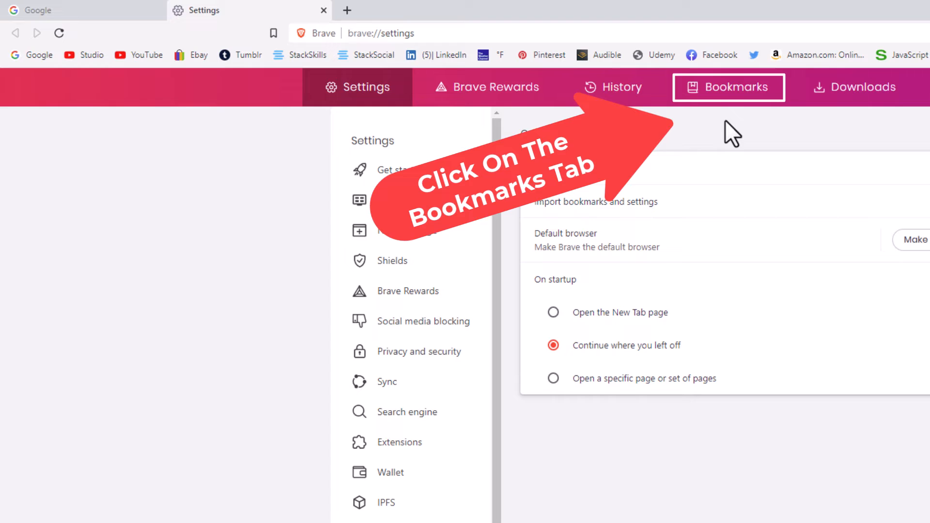
mouse_move(734, 113)
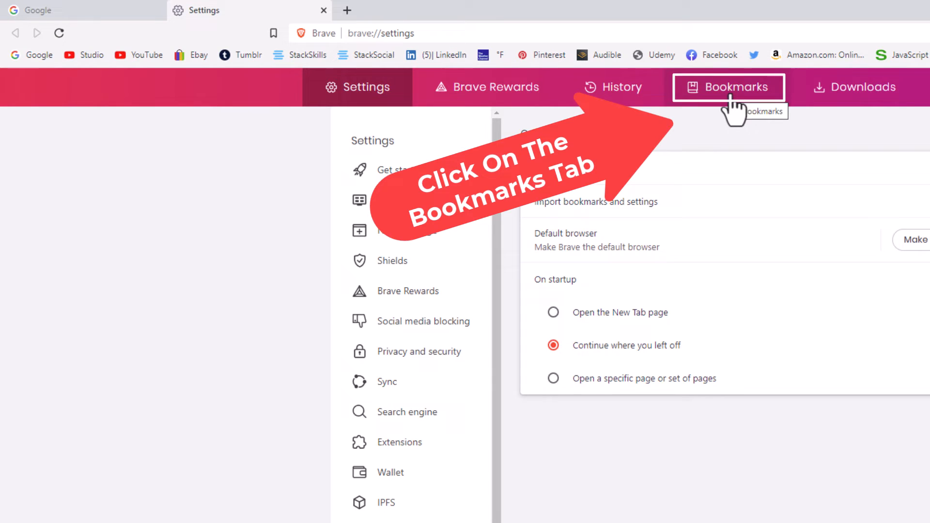
- Switch from Settings to the Bookmarks manager via its header link
click(728, 87)
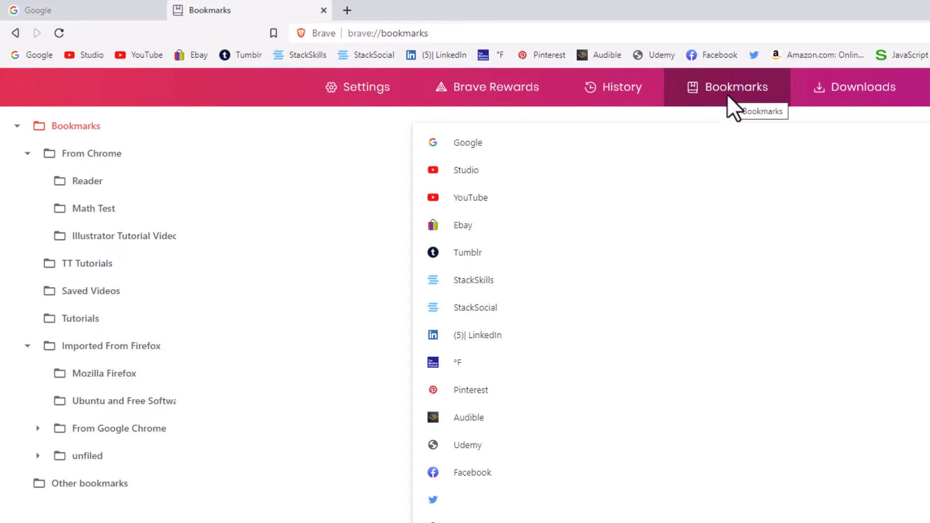
mouse_move(313, 232)
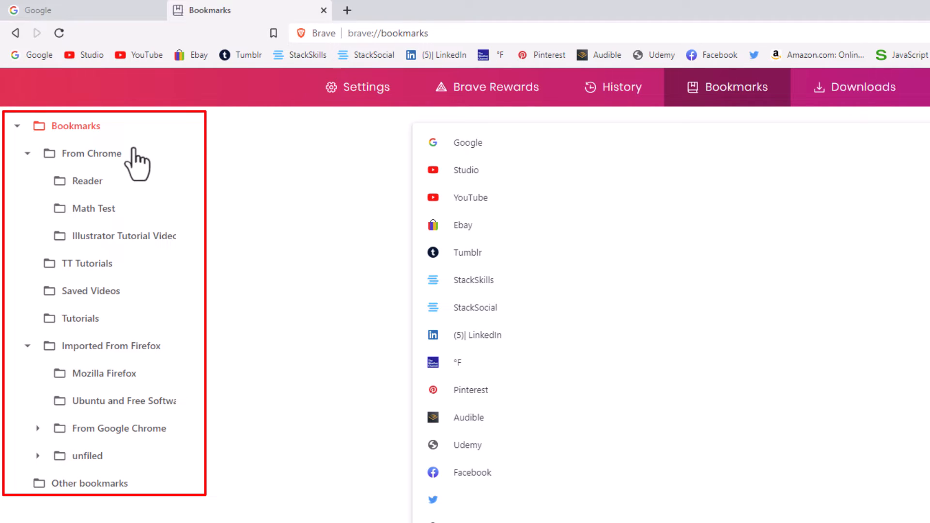
mouse_move(116, 309)
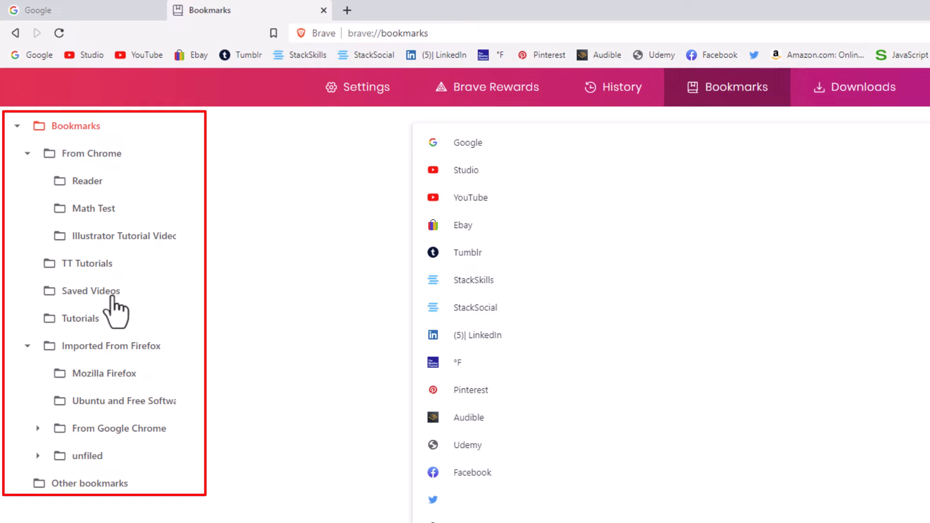
mouse_move(128, 361)
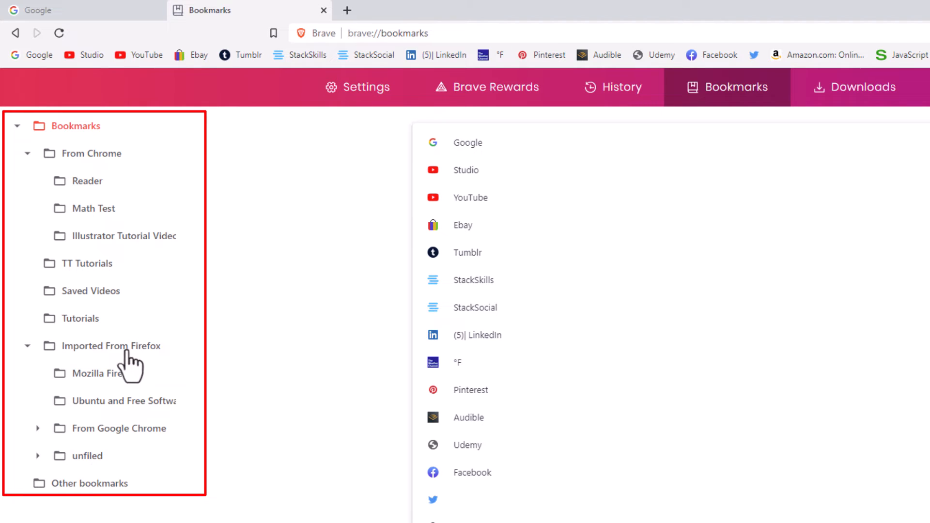
mouse_move(148, 220)
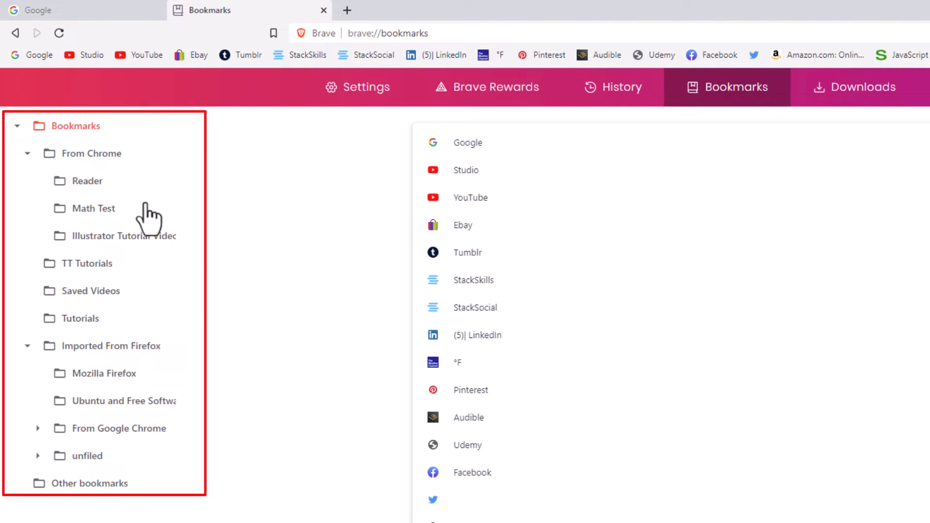
mouse_move(156, 196)
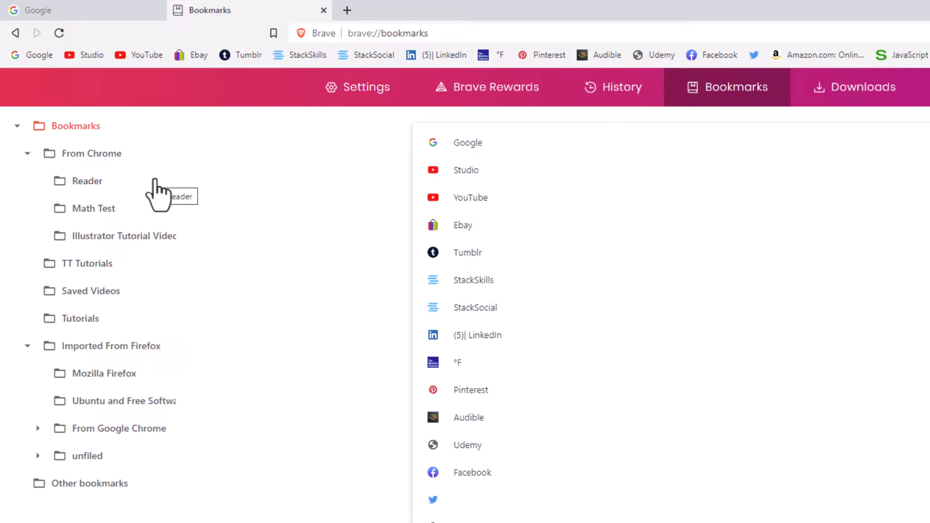
mouse_move(109, 196)
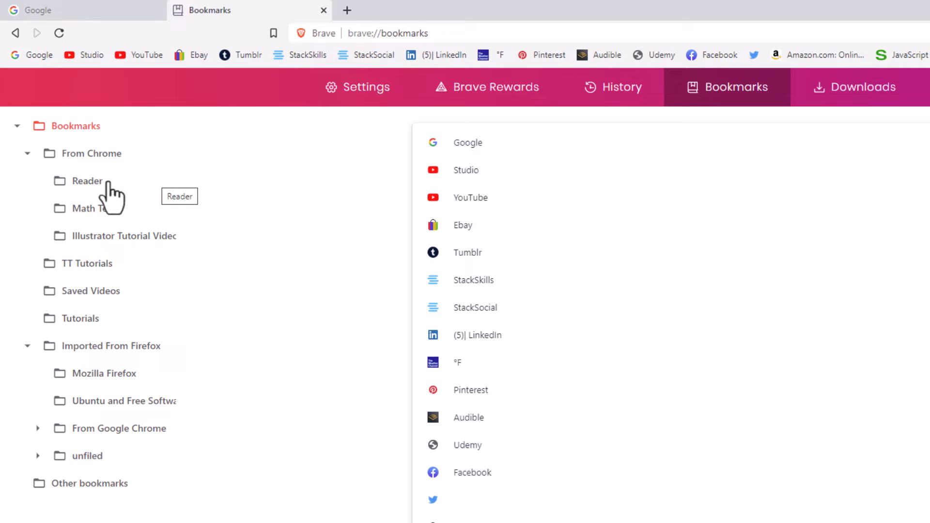
click(87, 181)
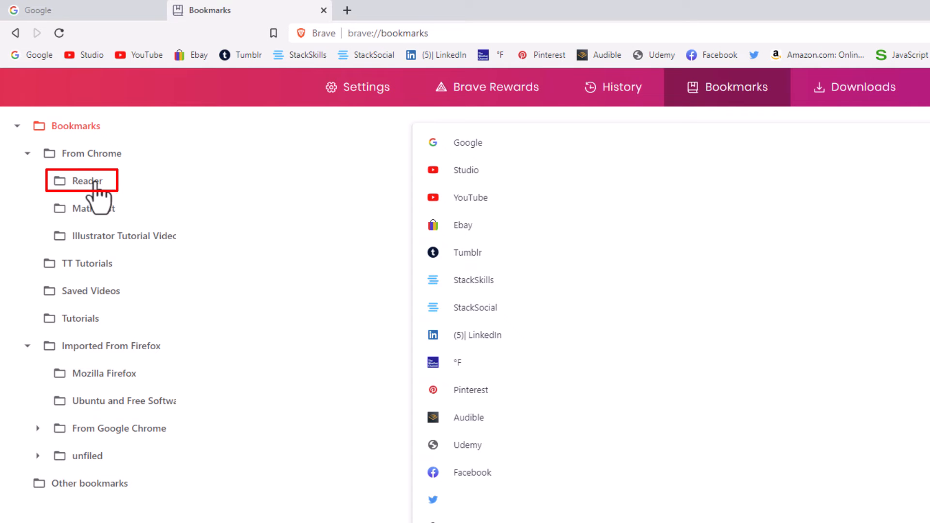
- Select the Reader folder and apply Sort by name to its bookmarks
click(81, 180)
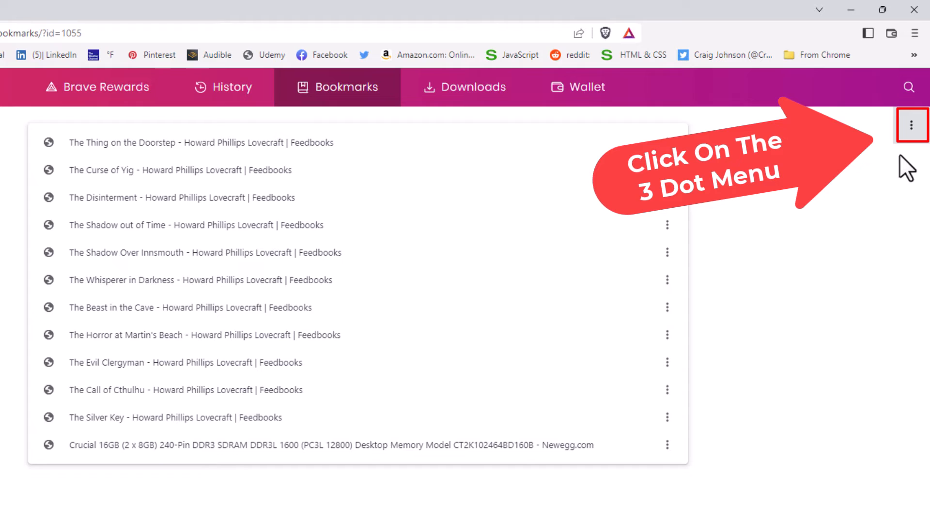
click(912, 125)
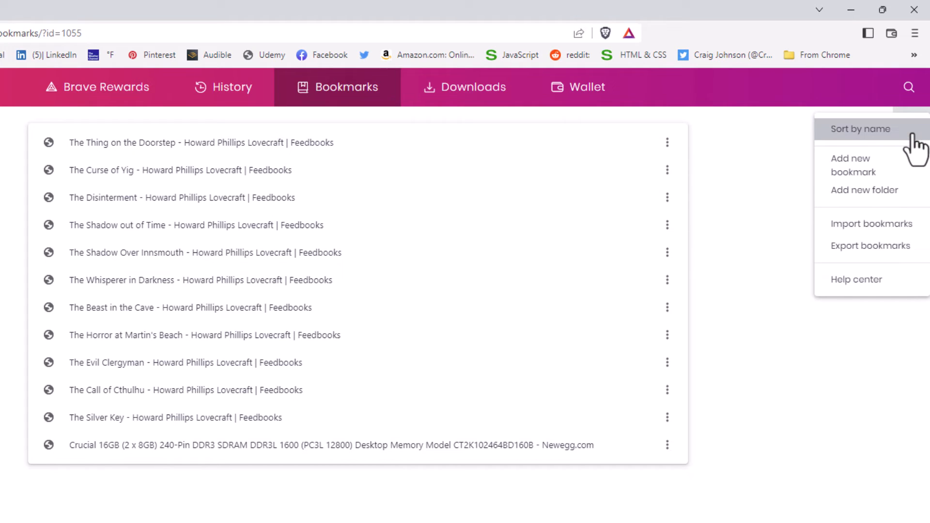
mouse_move(860, 129)
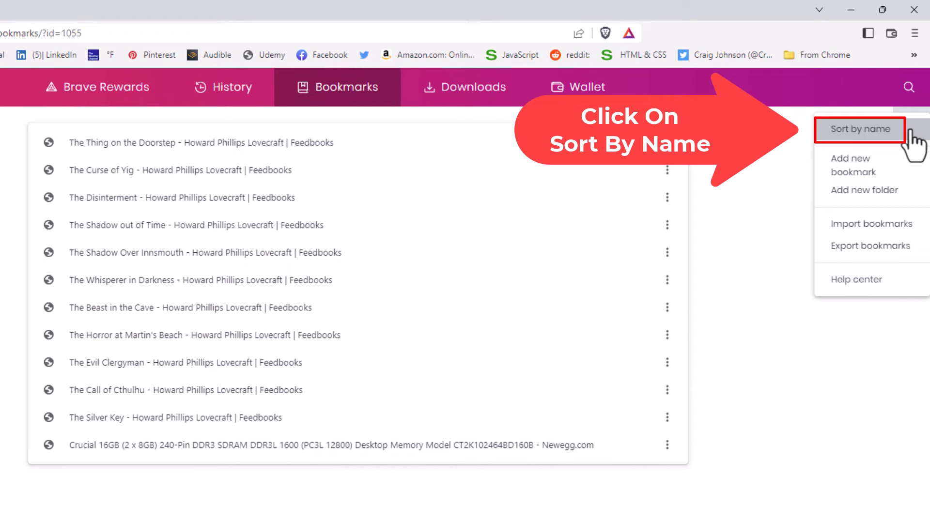
click(860, 129)
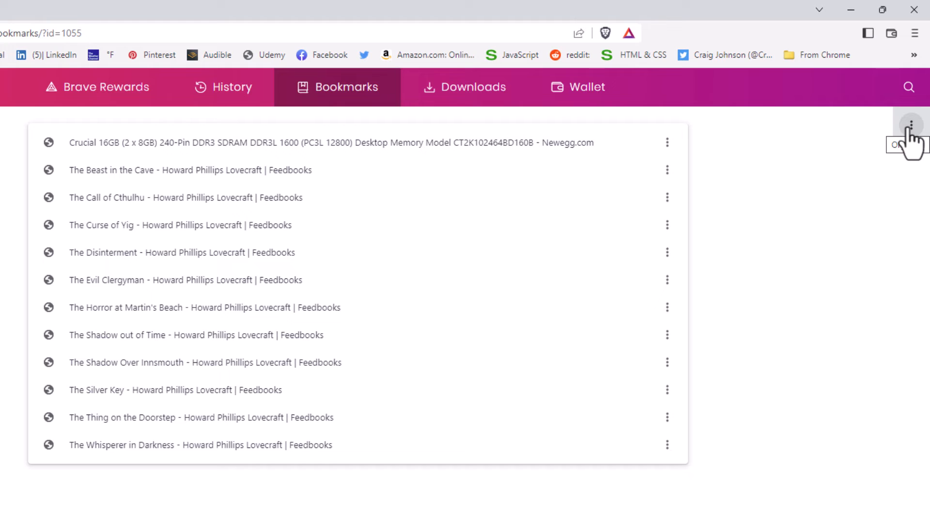
mouse_move(223, 236)
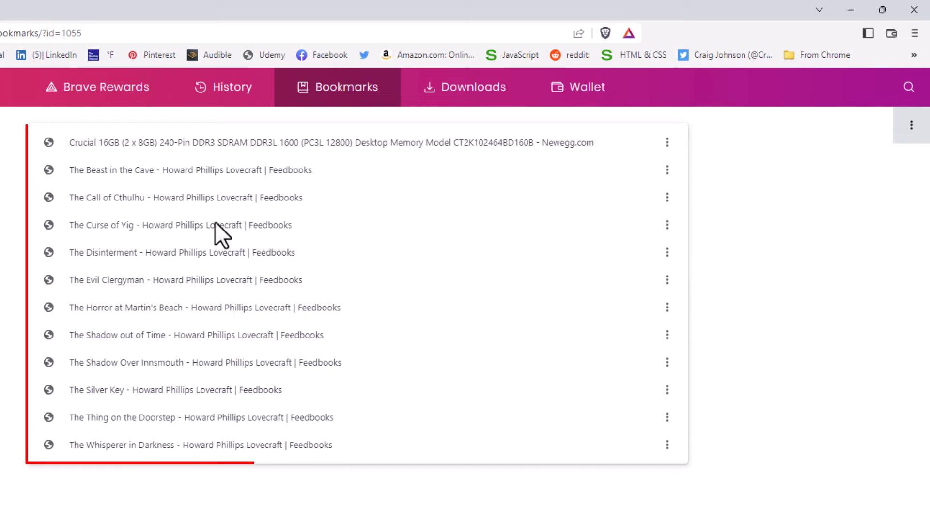
mouse_move(135, 416)
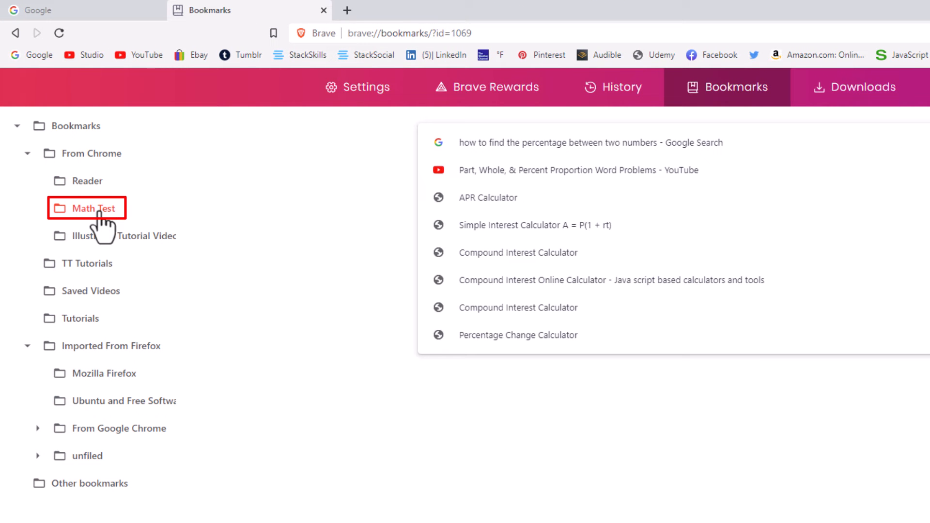
mouse_move(493, 334)
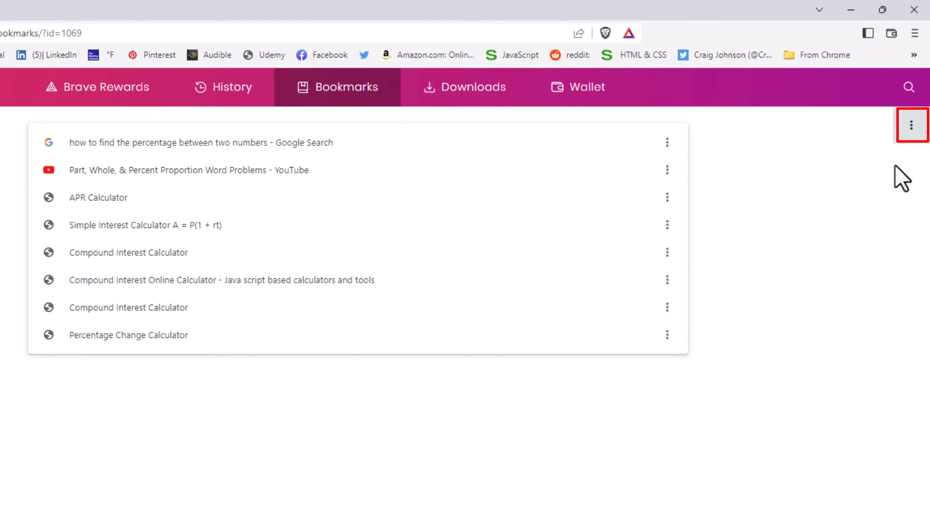
- Apply Sort by name to the Math Test folder's bookmarks
click(913, 125)
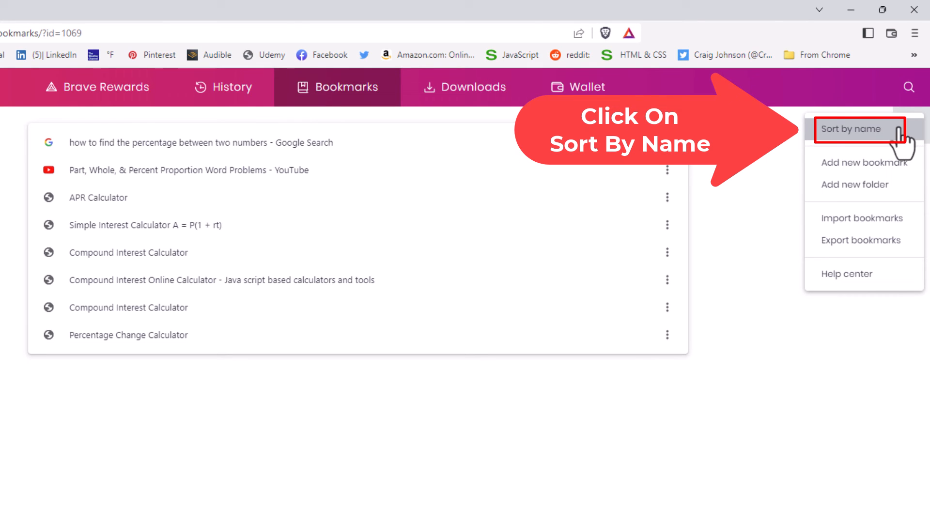
click(852, 129)
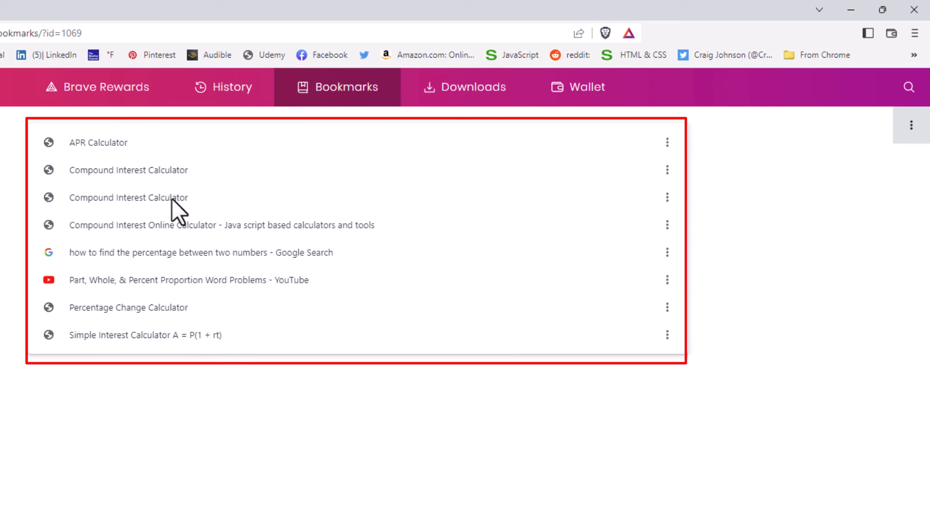
mouse_move(123, 344)
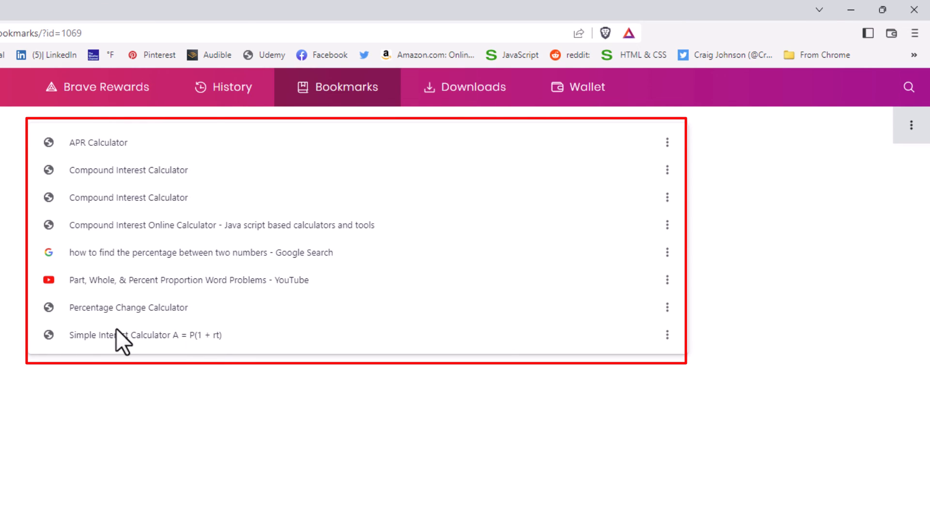